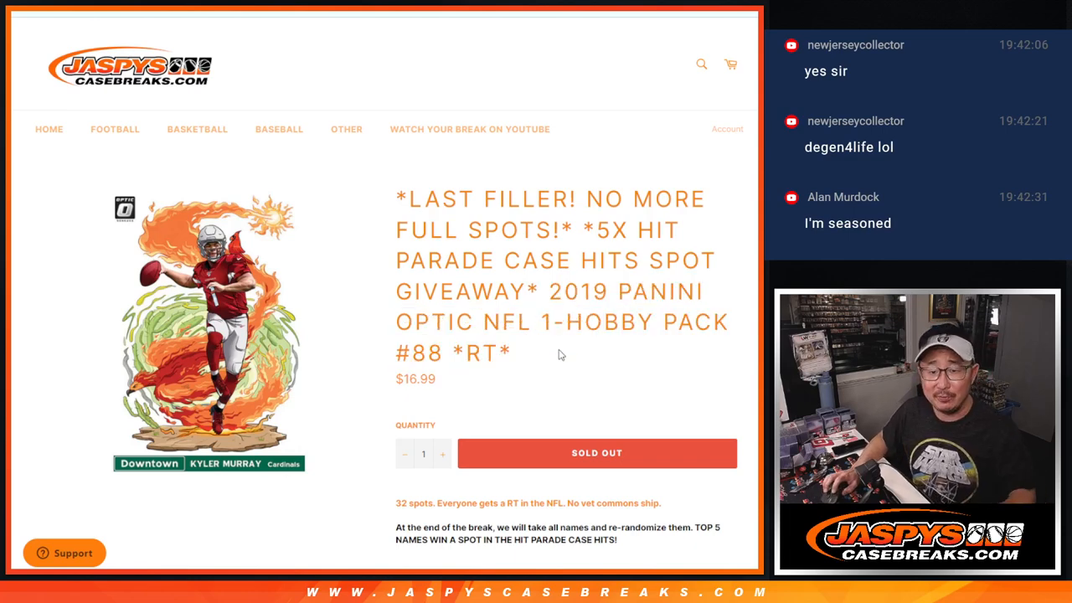
- Leave the sold-out Jaspys Casebreaks hobby pack listing for RANDOM.ORG's Dice Roller
double_click(430, 352)
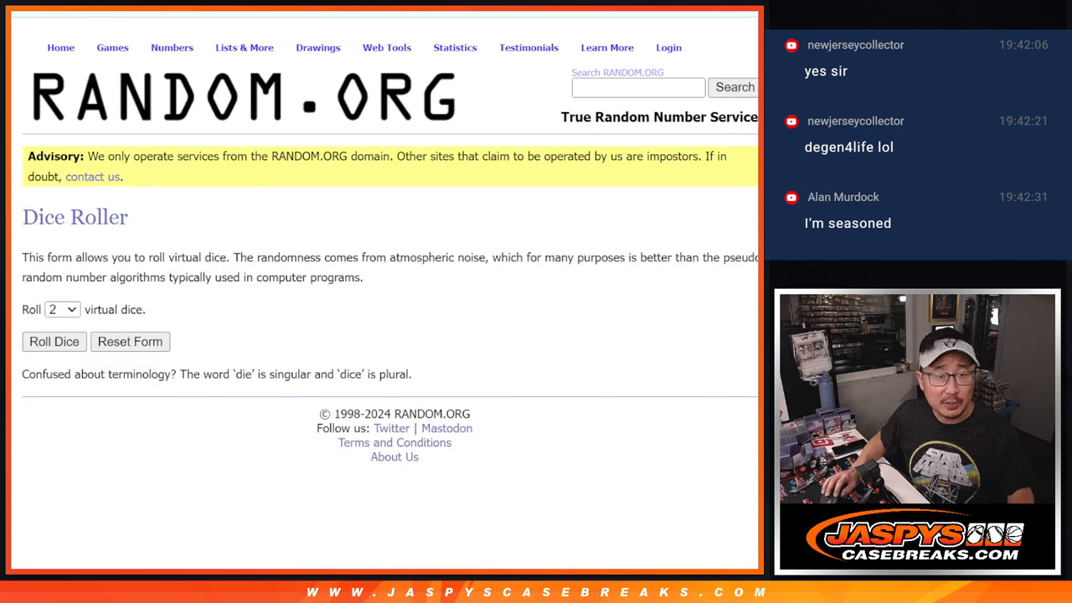
- Shuffle the 32 buyer names repeatedly in List Randomizer, then return to the entry form
left_click(54, 341)
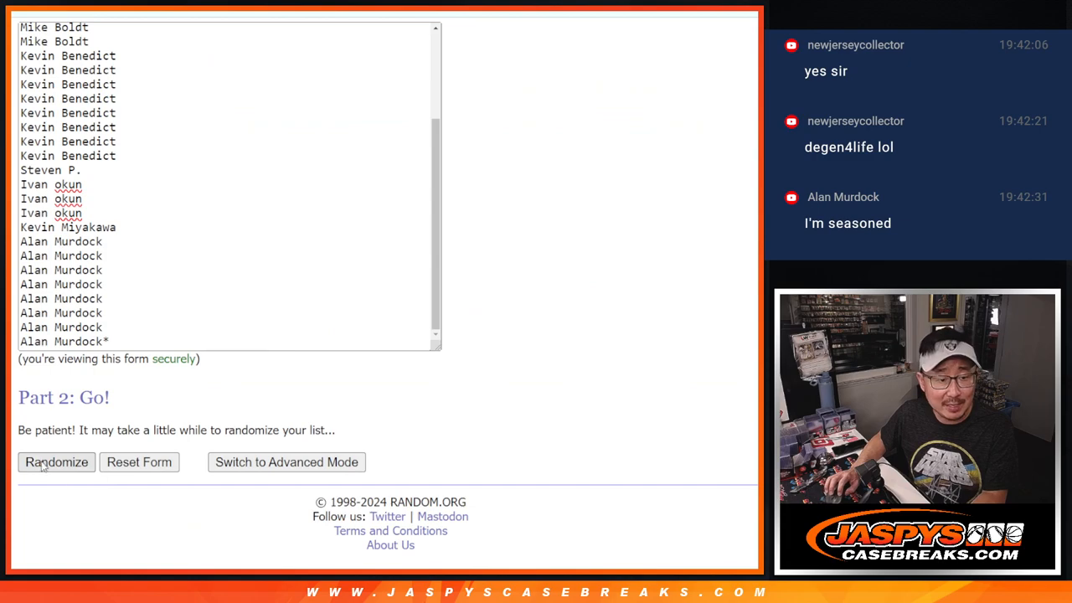
left_click(56, 461)
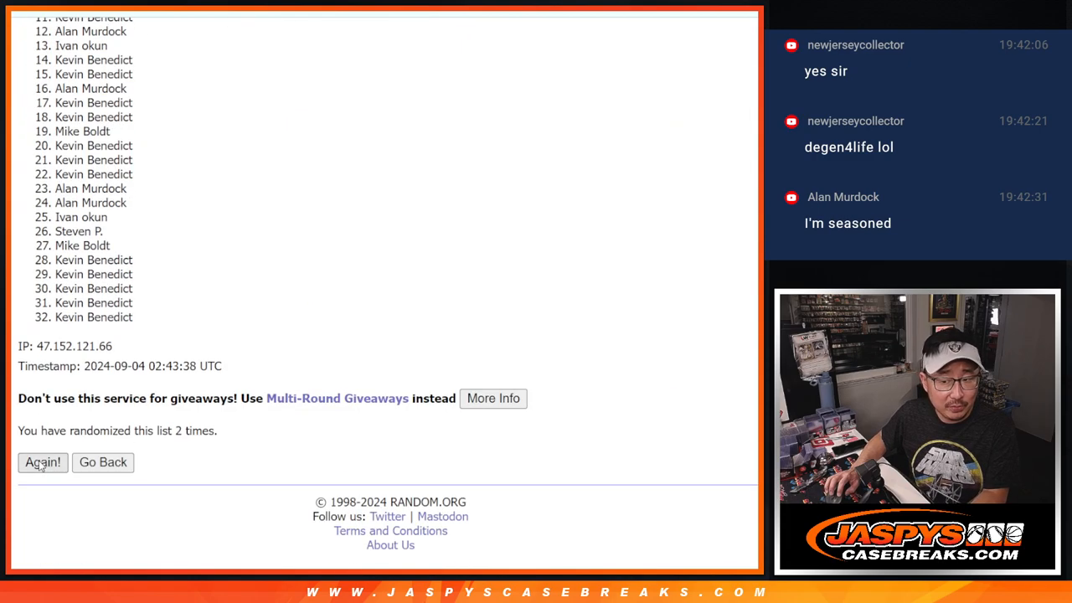
left_click(42, 461)
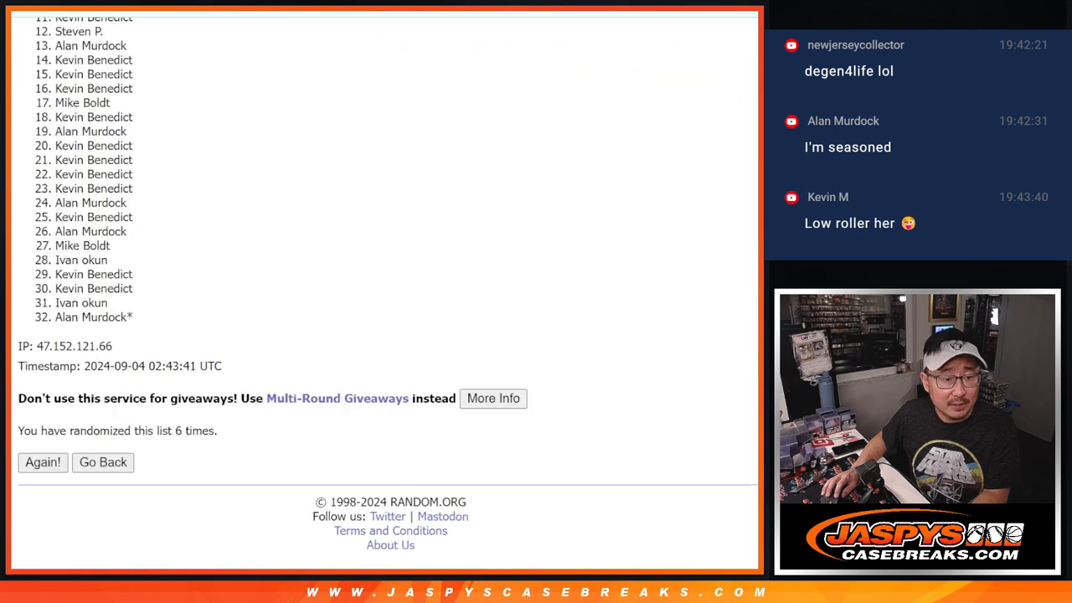
left_click(42, 461)
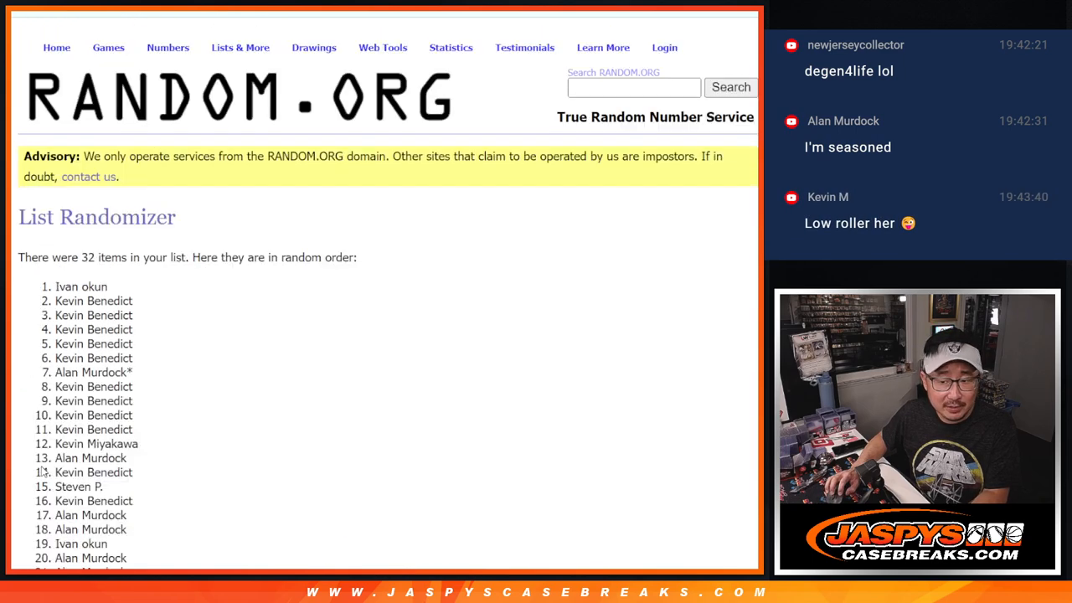
scroll("down", 3)
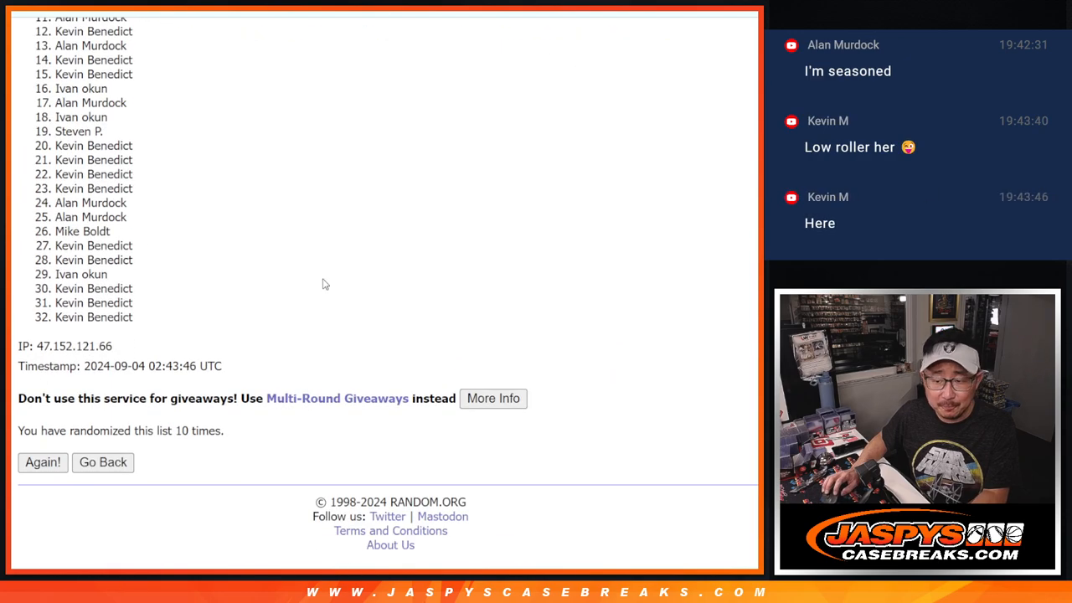
left_click(43, 461)
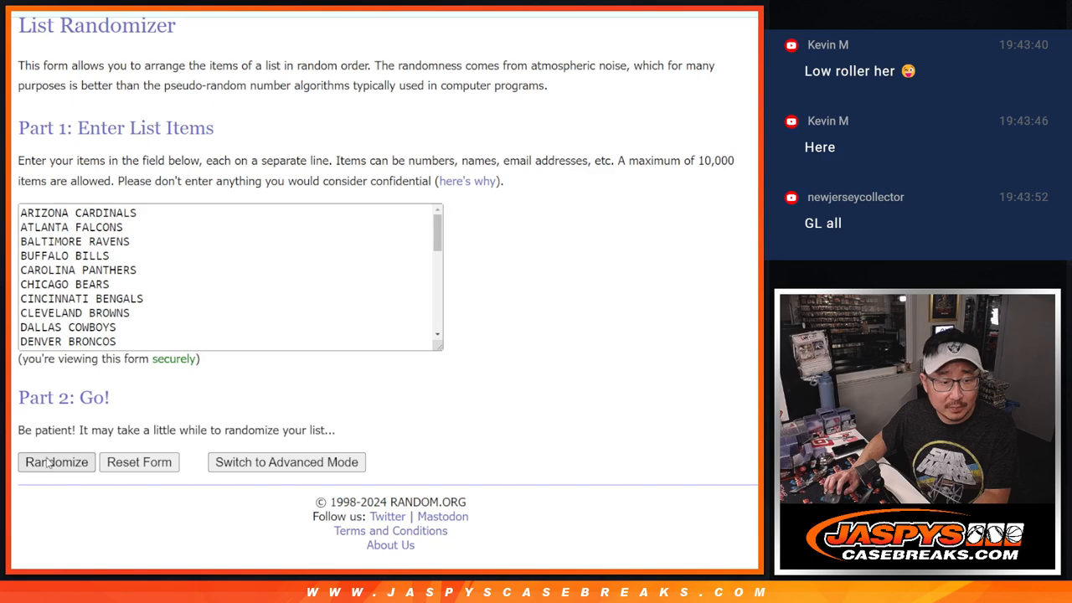
- Randomize the 32 NFL team names, then shuffle them four more times
left_click(55, 461)
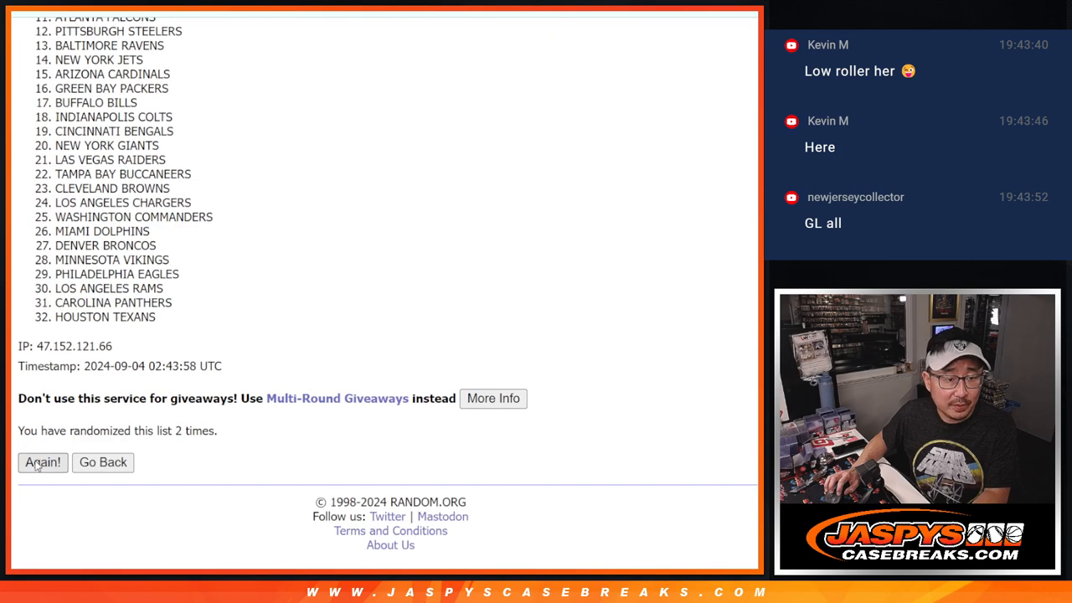
left_click(42, 462)
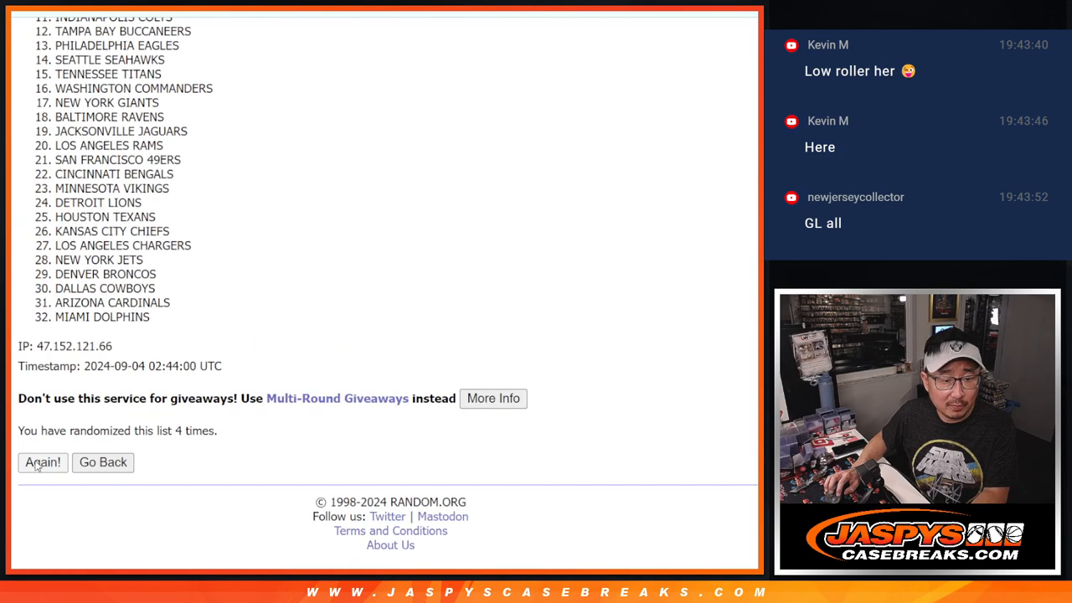
left_click(42, 462)
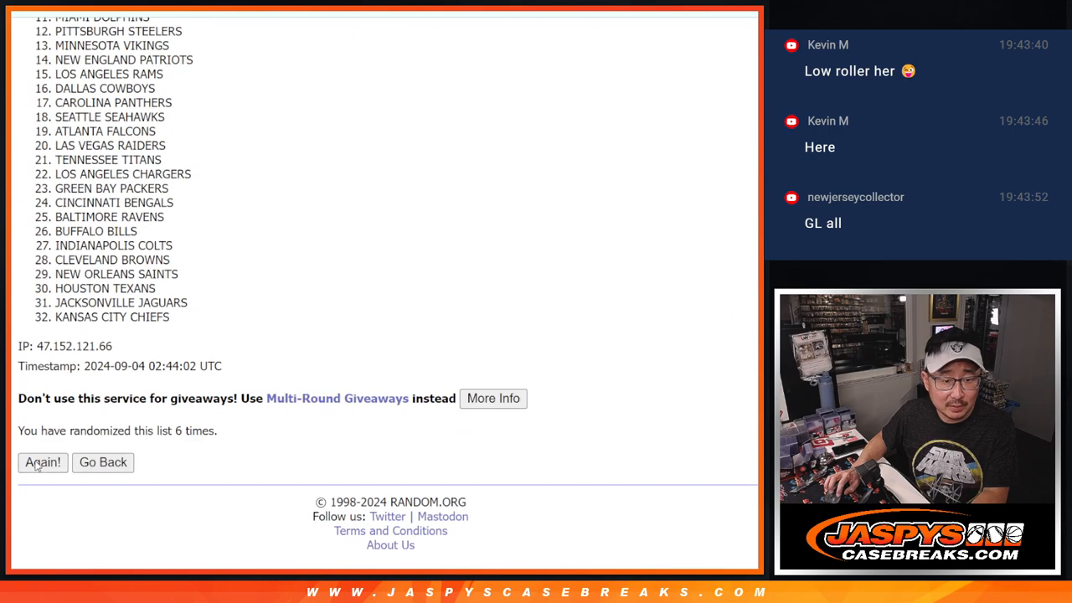
left_click(43, 462)
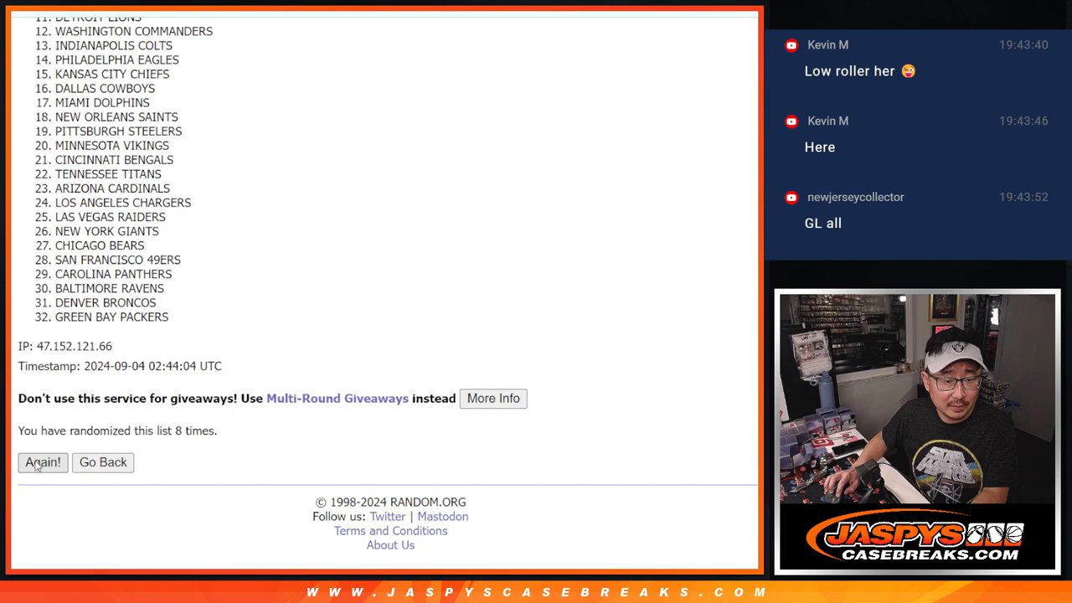
left_click(43, 462)
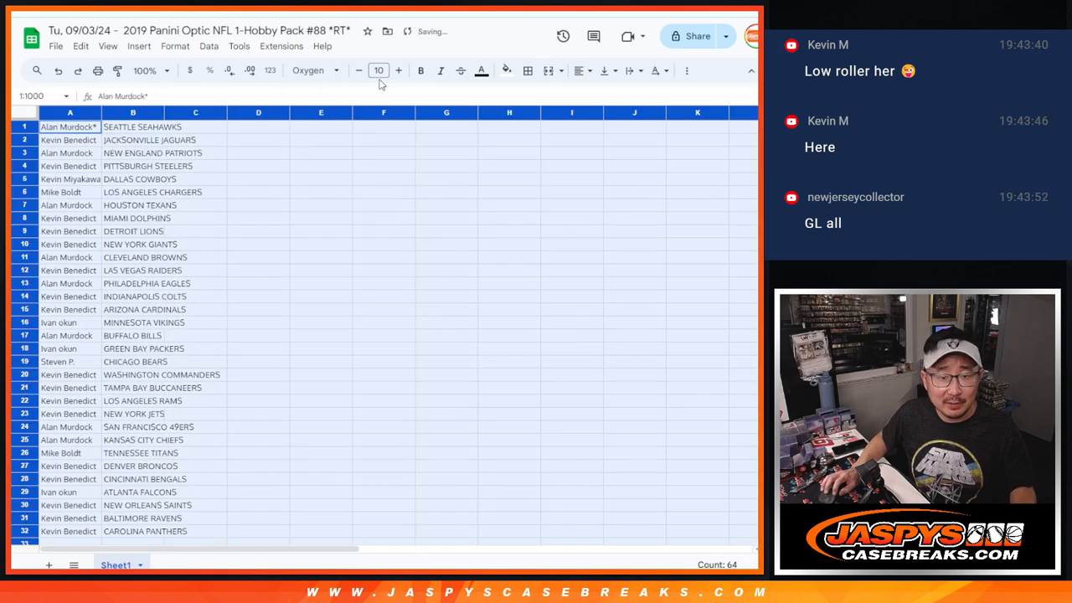
- Set the name–team pairings to font size 12, review them, and adjust the zoom
left_click(378, 70)
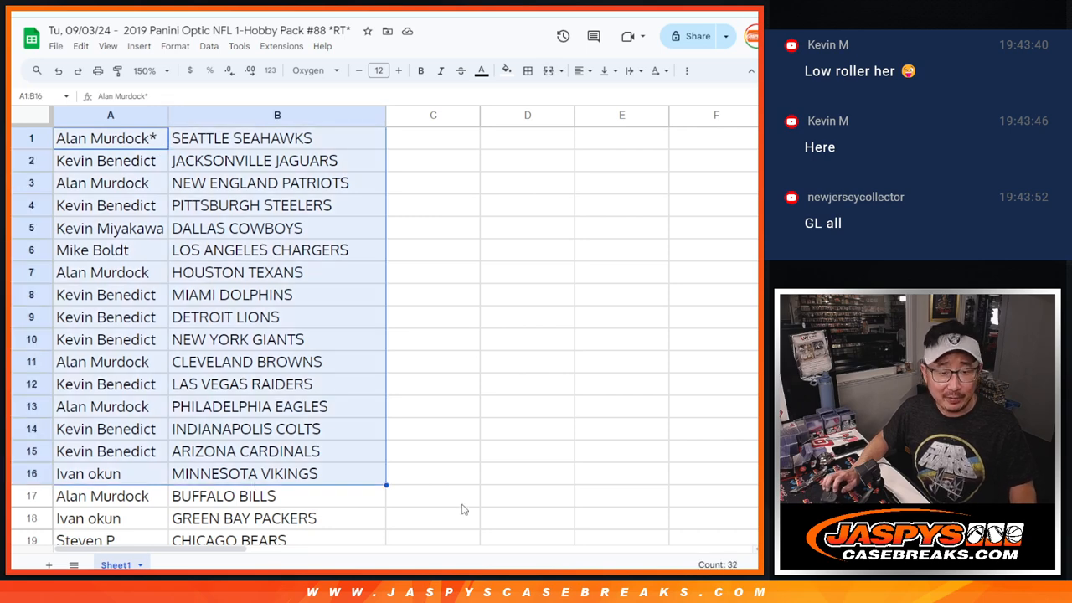
scroll("down", 3)
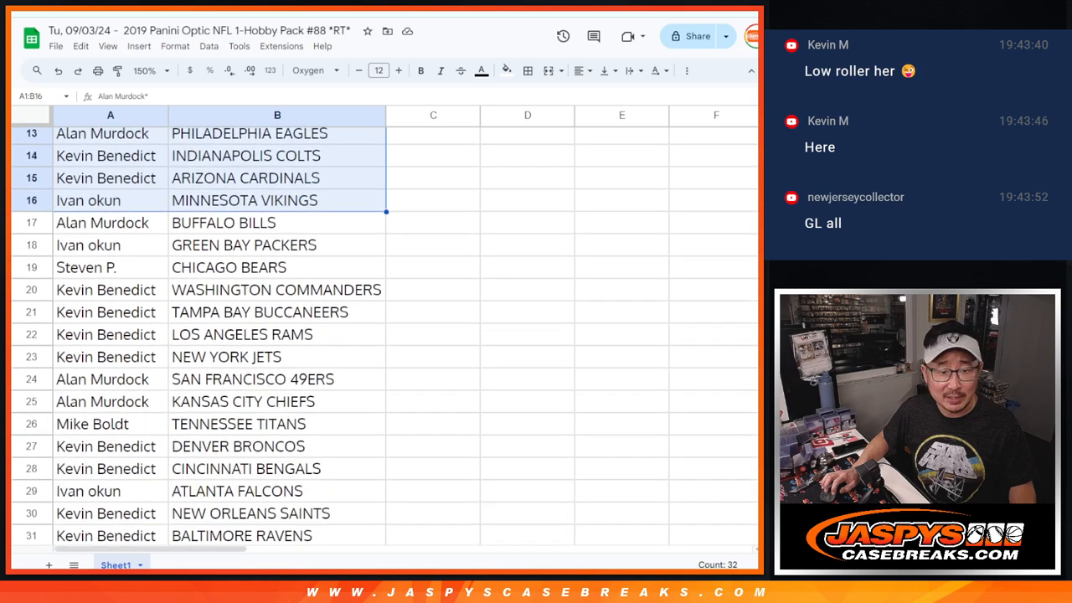
scroll("down", 3)
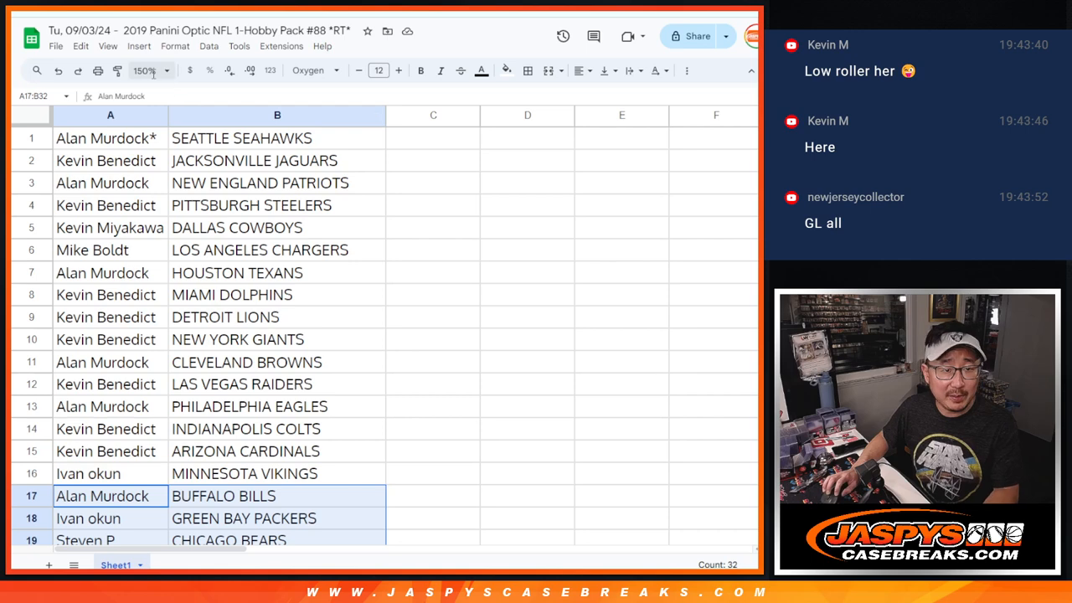
left_click(151, 70)
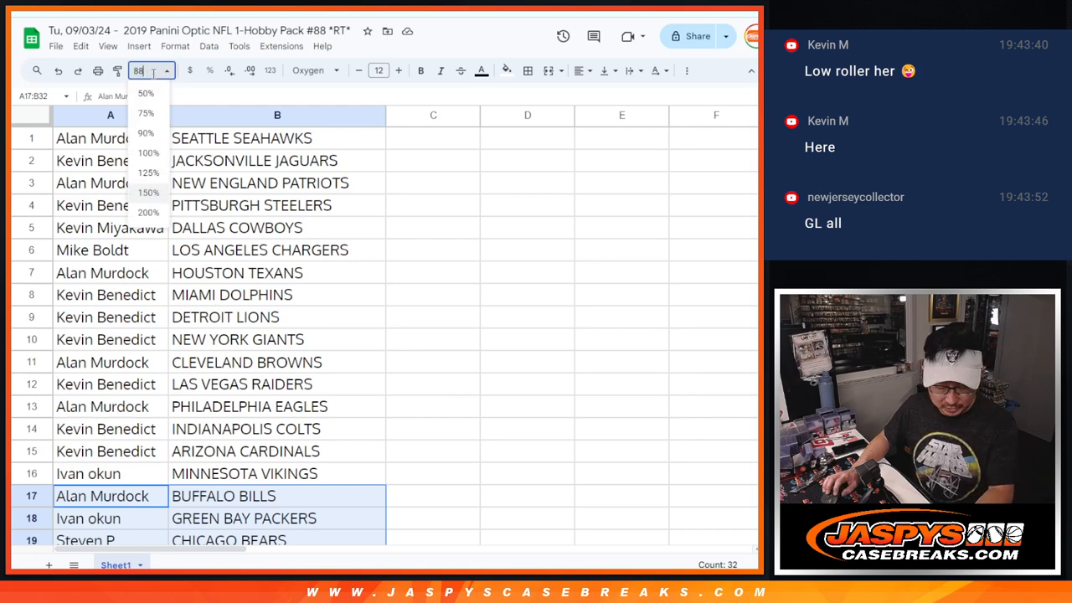
right_click(277, 115)
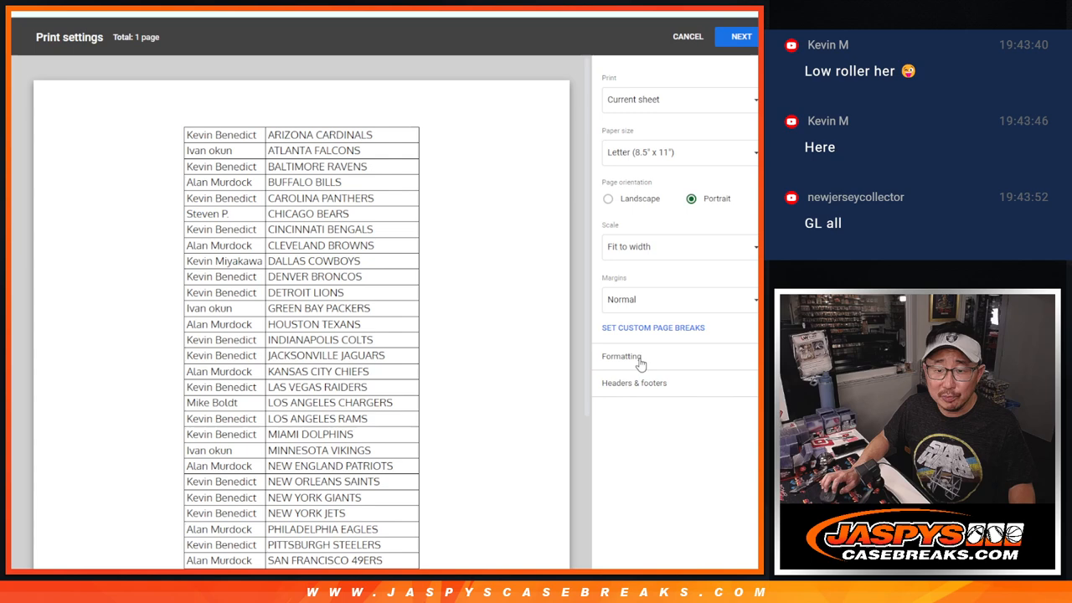
- Open the print formatting options to preview the team-sorted pairings
left_click(739, 36)
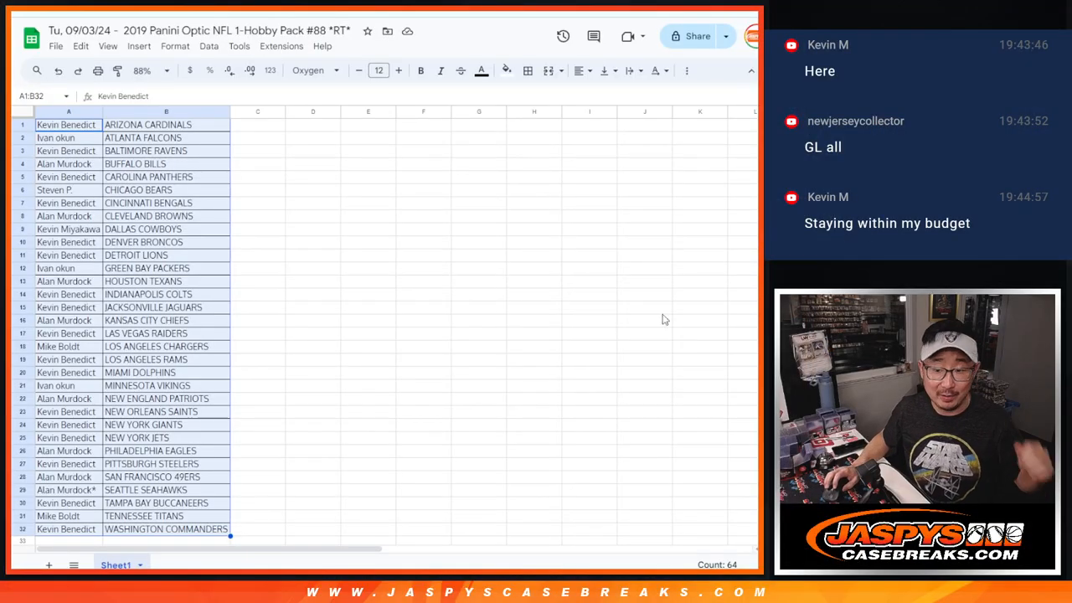
mouse_move(590, 304)
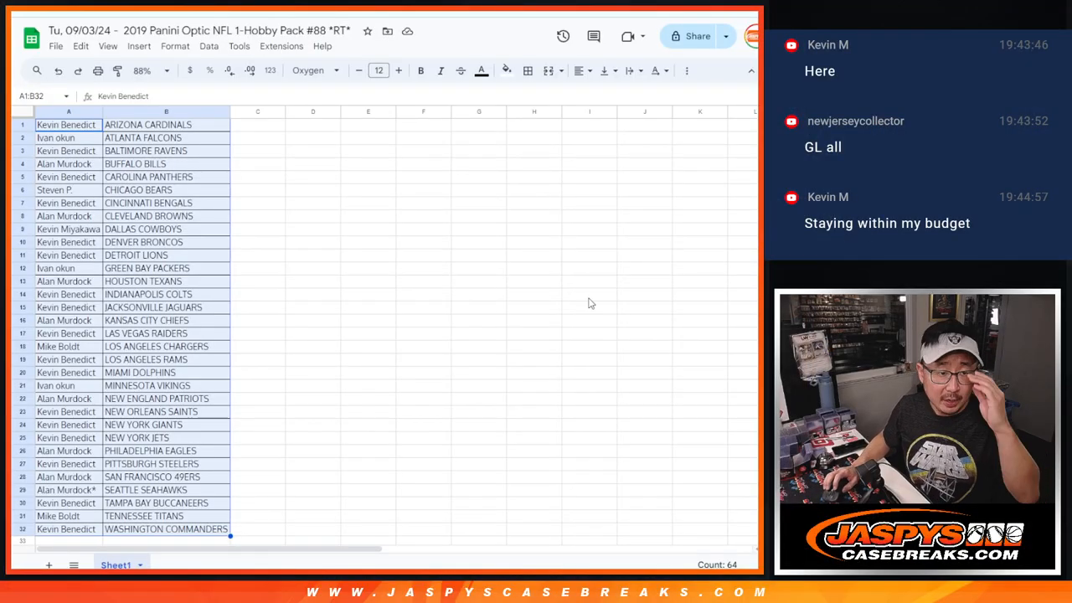
left_click(68, 124)
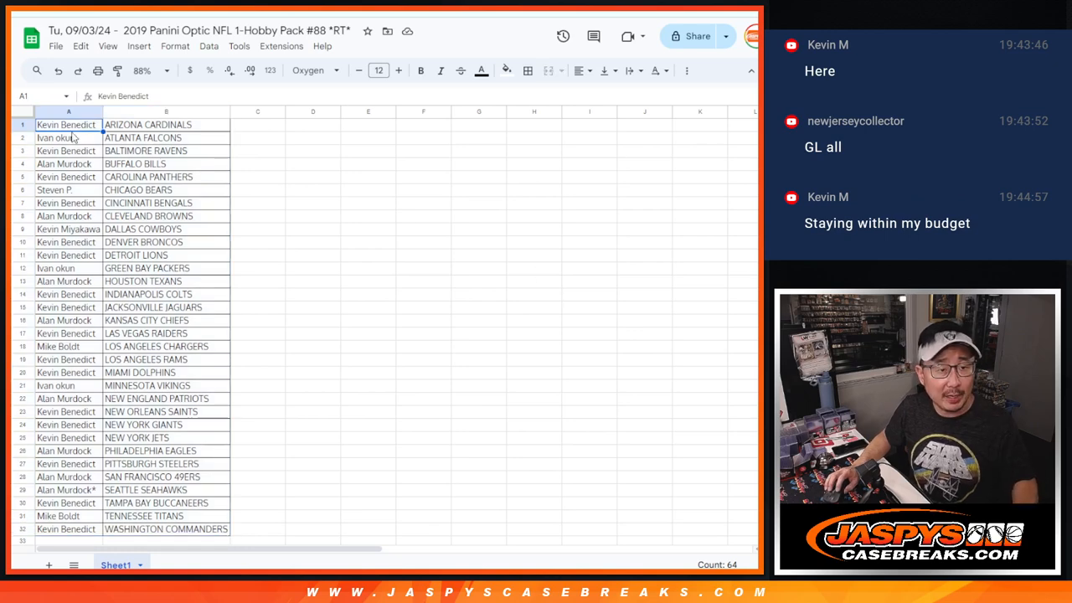
left_click(68, 111)
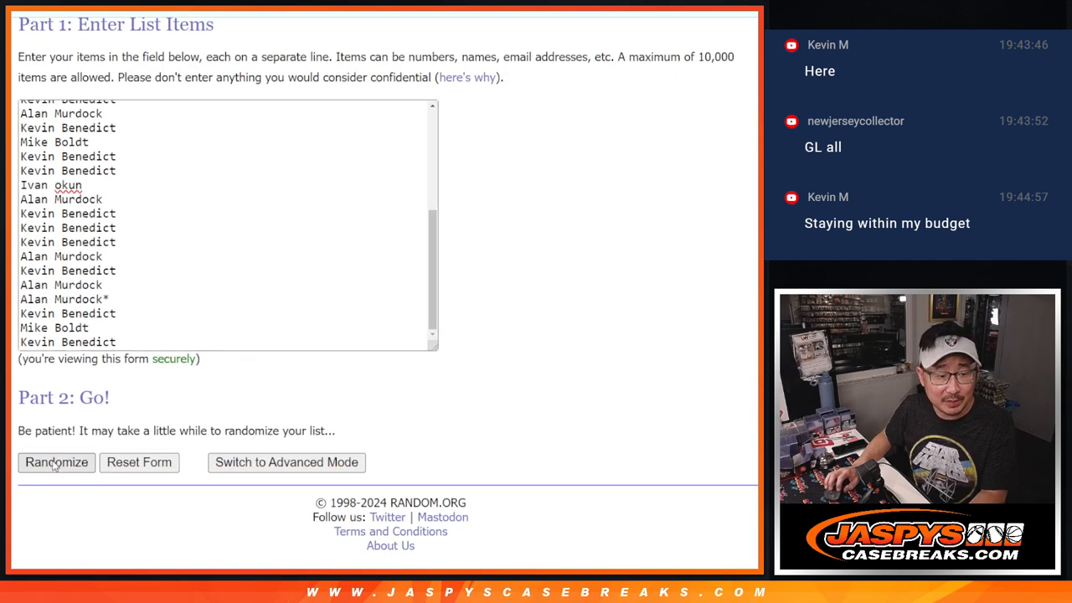
- Randomize the 32 pasted buyer names for the winners and scroll through the results
left_click(56, 463)
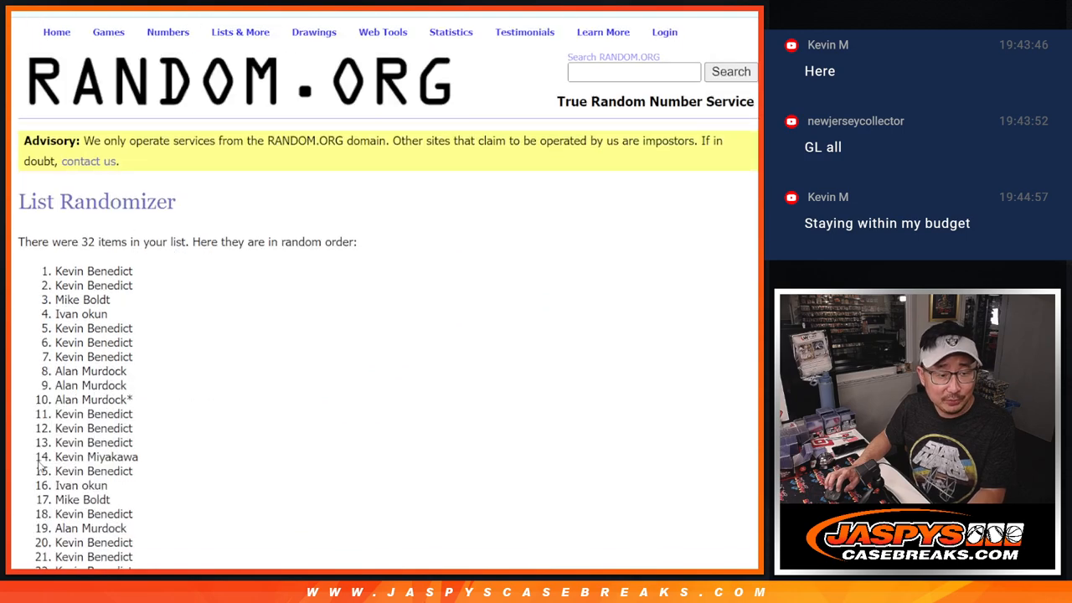
scroll("down", 3)
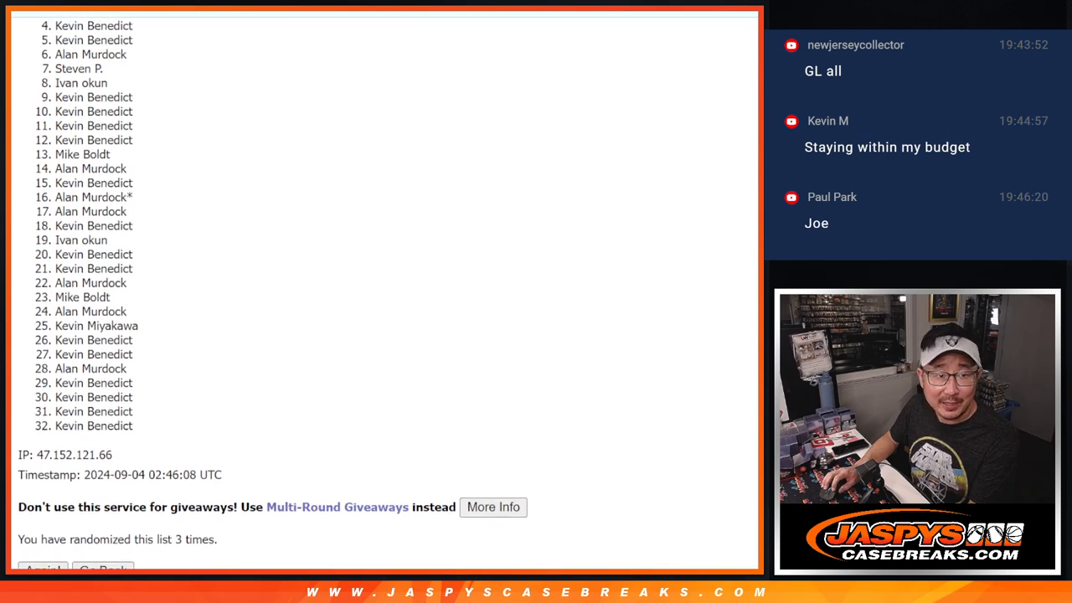
scroll("down", 3)
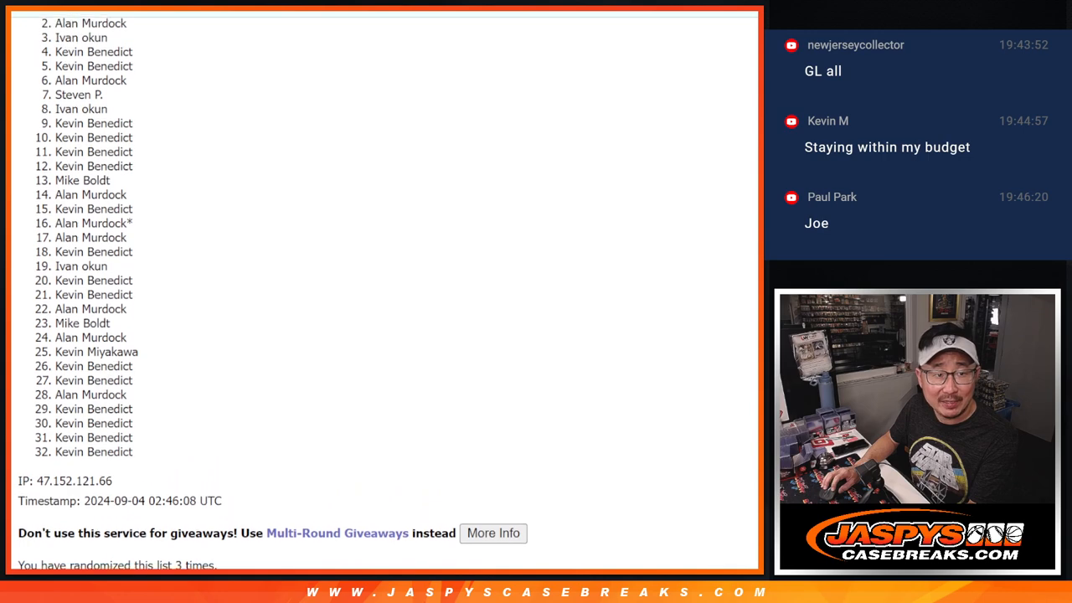